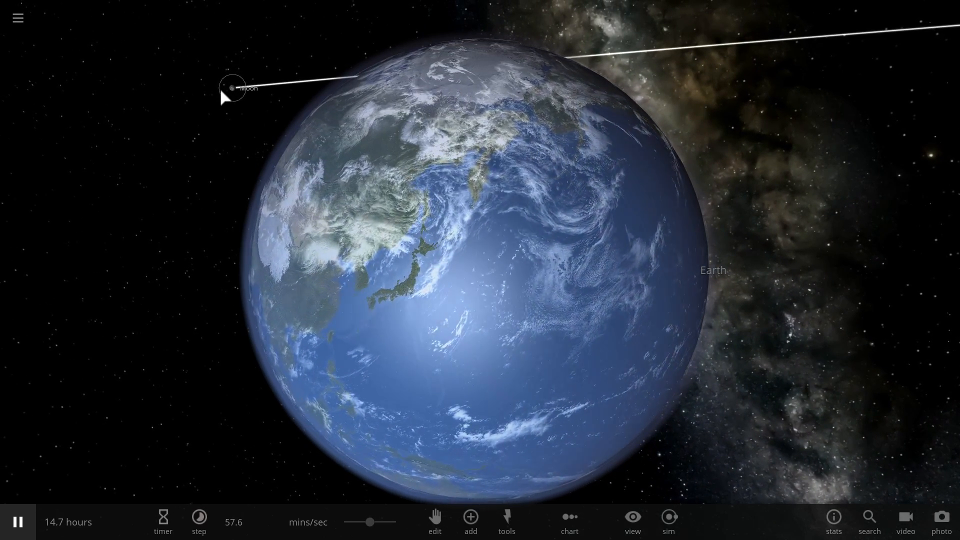
- Select Earth to show its summary stats with the Moon's orbit in view
{"action": "left_click", "coordinate": [231, 87]}
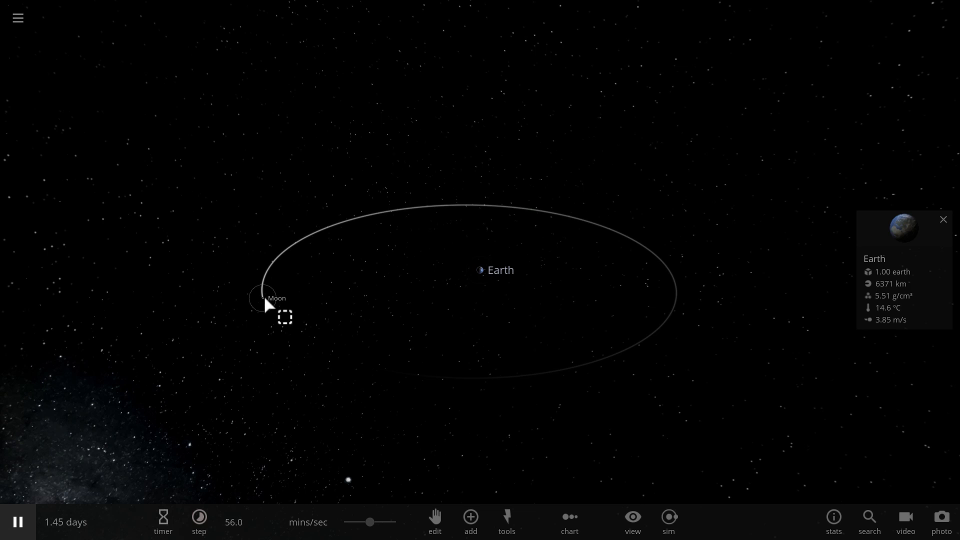
- Focus on the Moon and its orbit, then start a new empty simulation
{"action": "left_click", "coordinate": [264, 298]}
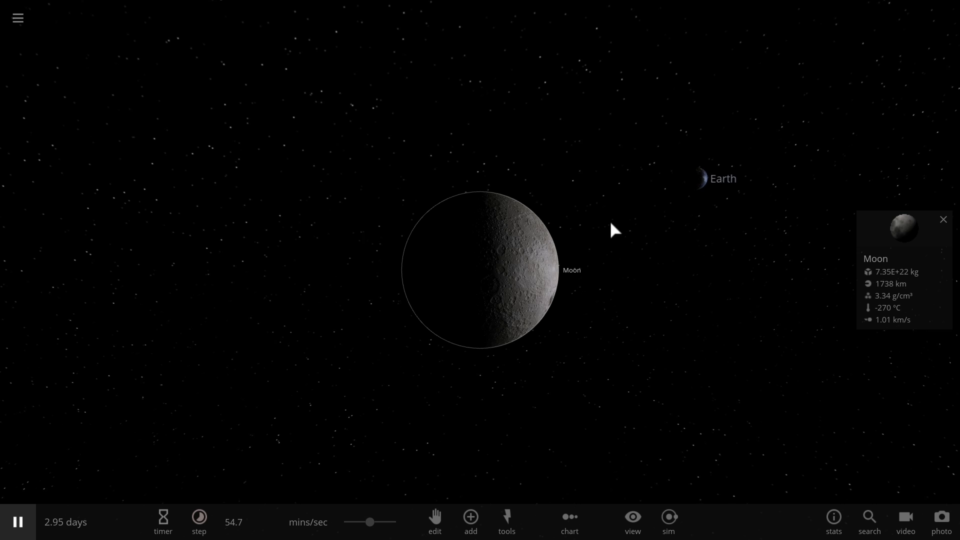
{"action": "scroll", "scroll_direction": "down", "scroll_amount": 3}
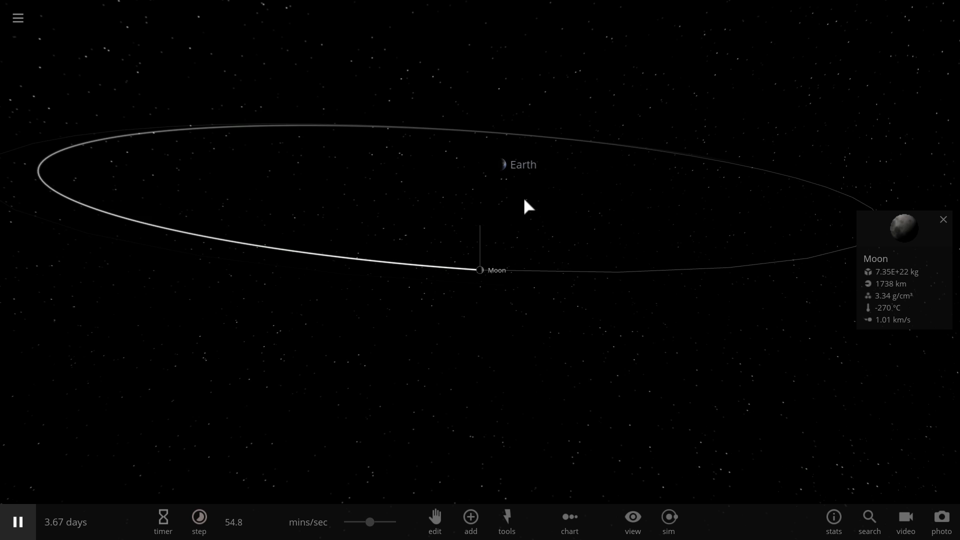
{"action": "left_click", "coordinate": [17, 18]}
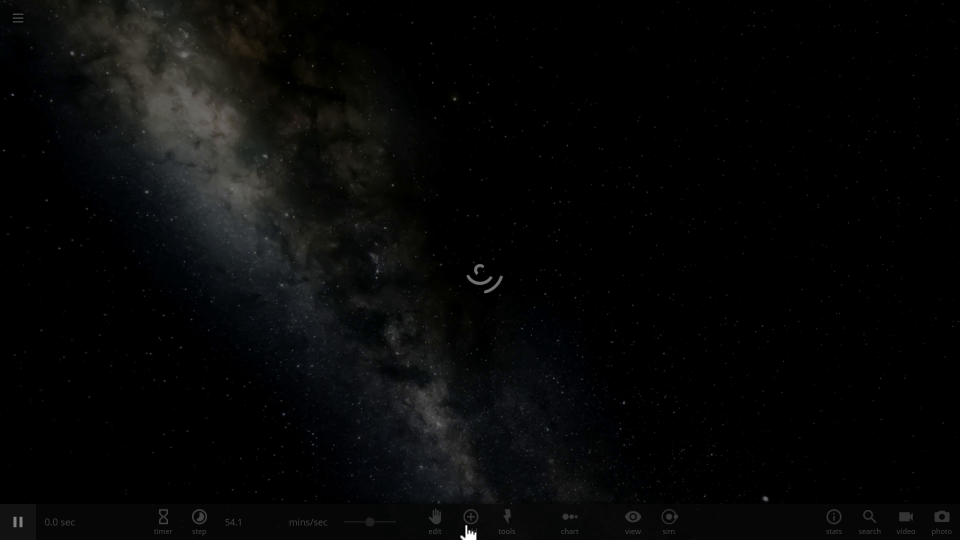
- Add rocky planet Mpeste in orbit around Nustasci and show their barycenter
{"action": "left_click", "coordinate": [470, 520]}
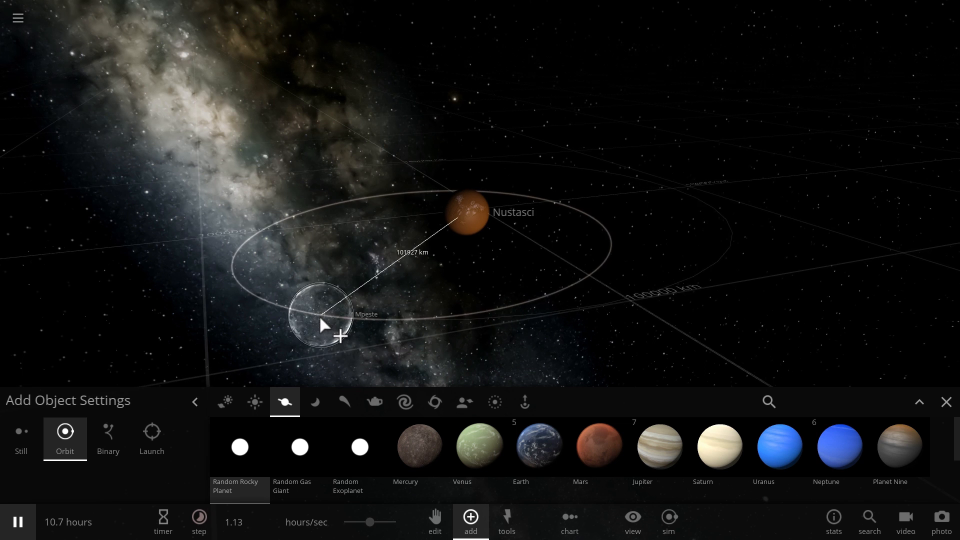
{"action": "left_click", "coordinate": [108, 432]}
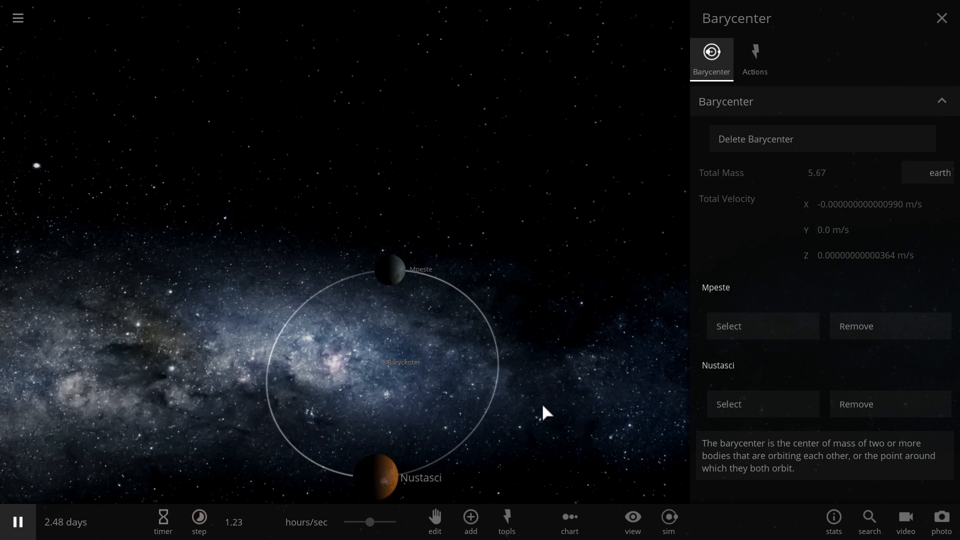
- Close the barycenter details and search saved simulations for Pluto
{"action": "left_click", "coordinate": [941, 18]}
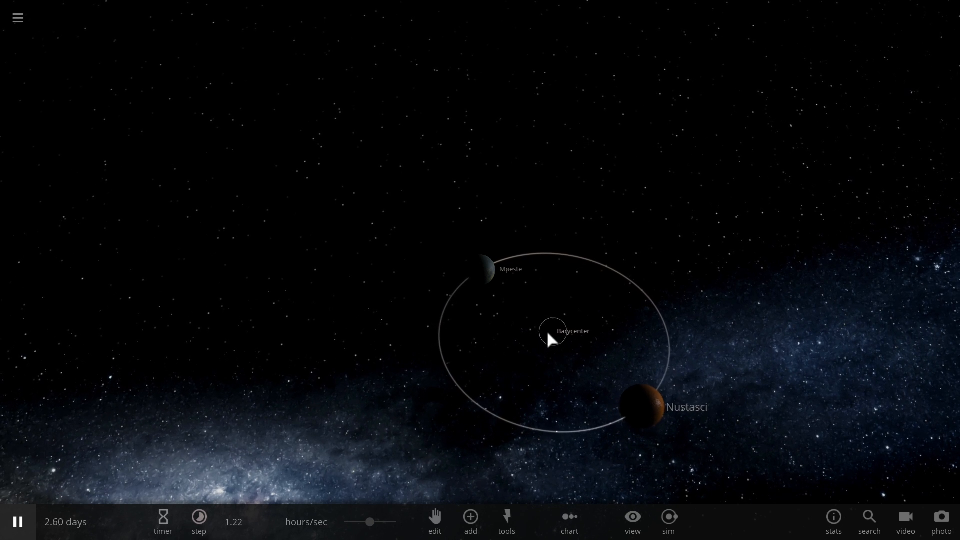
{"action": "left_click", "coordinate": [551, 340]}
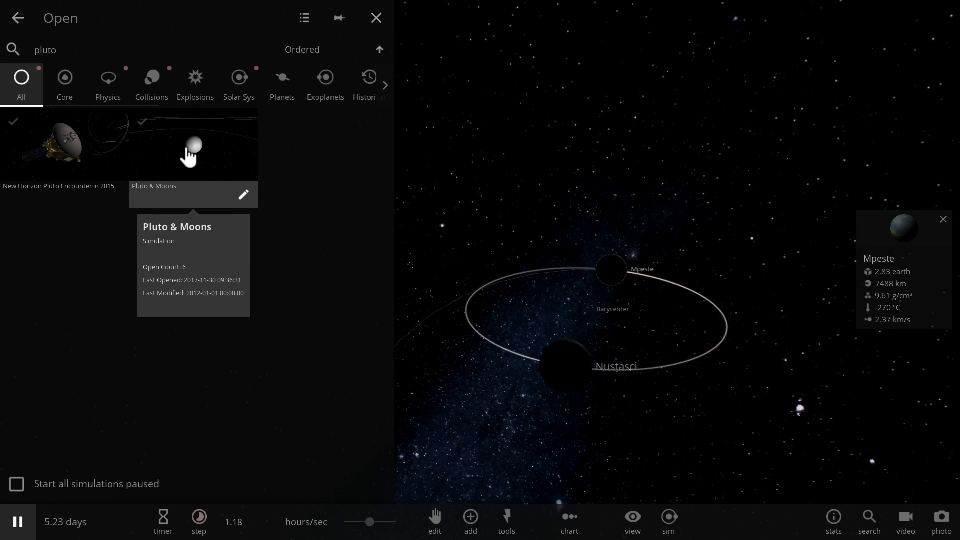
- Load Pluto & Moons and compare Pluto's and Charon's stats up close
{"action": "double_click", "coordinate": [192, 151]}
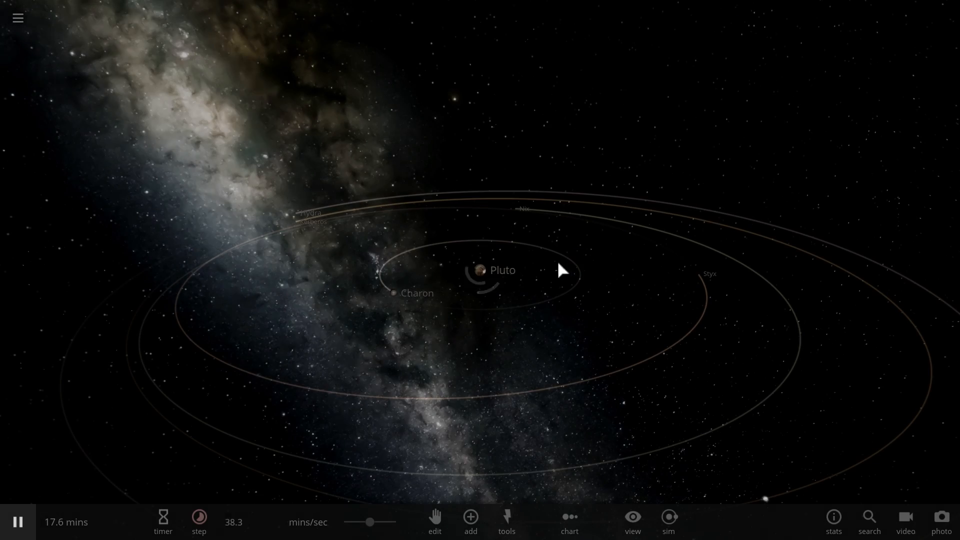
{"action": "left_click_drag", "start_coordinate": [562, 271], "coordinate": [507, 326]}
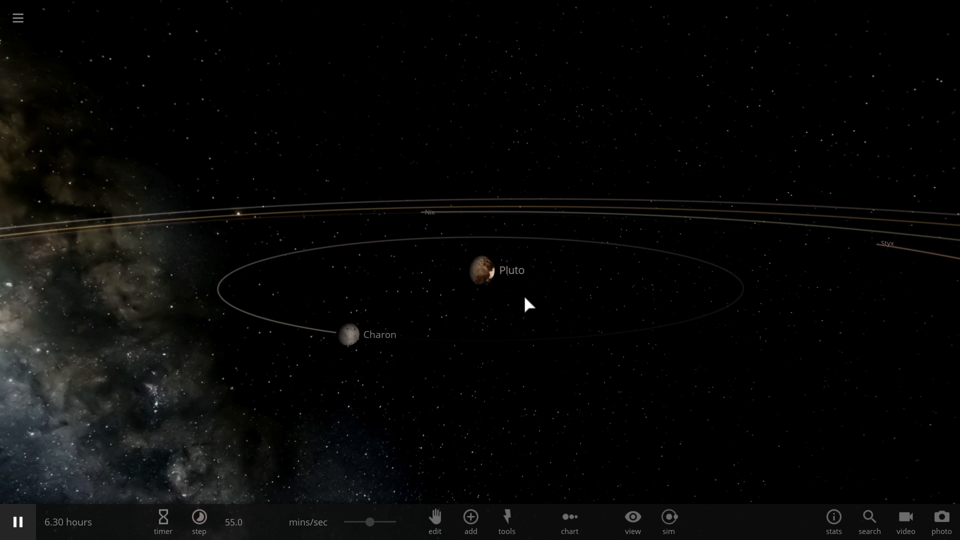
{"action": "left_click", "coordinate": [479, 270]}
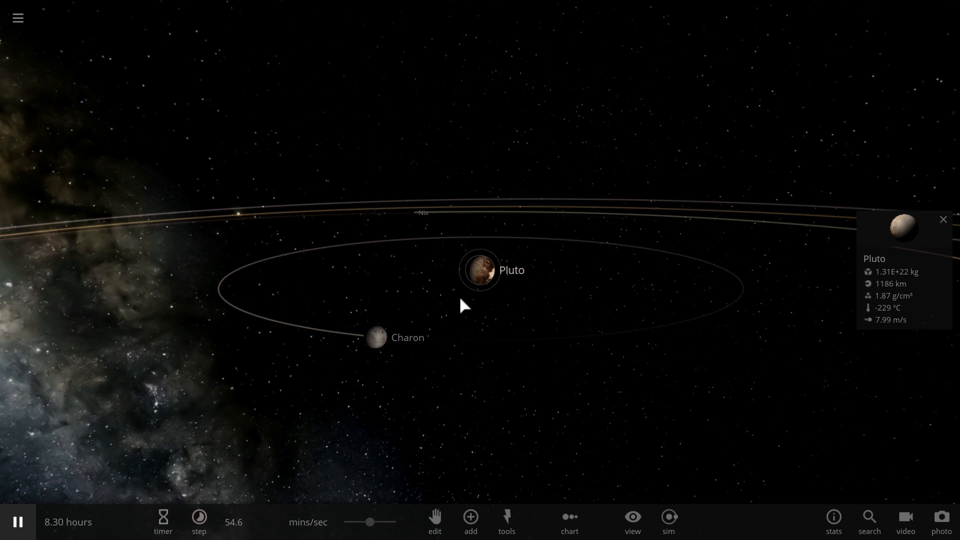
{"action": "left_click", "coordinate": [375, 338]}
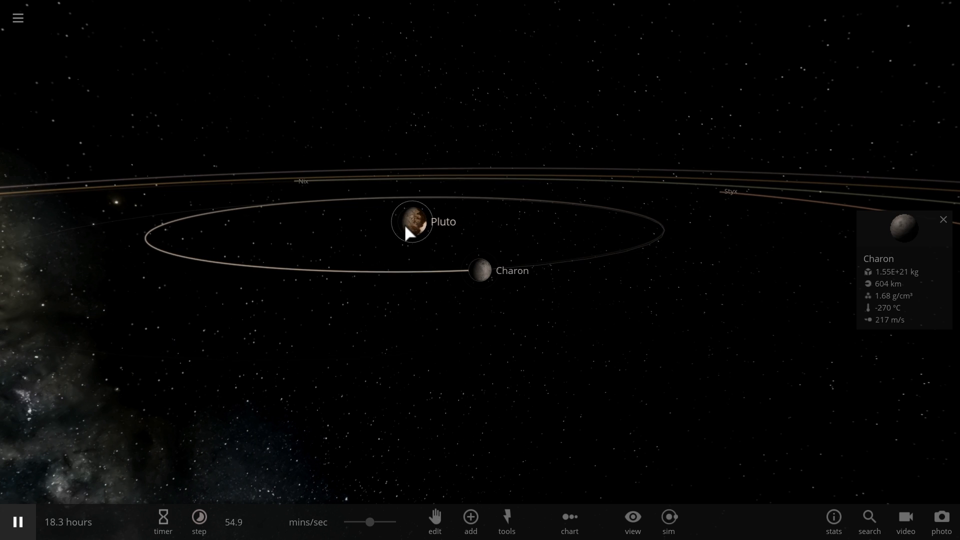
{"action": "left_click", "coordinate": [411, 220]}
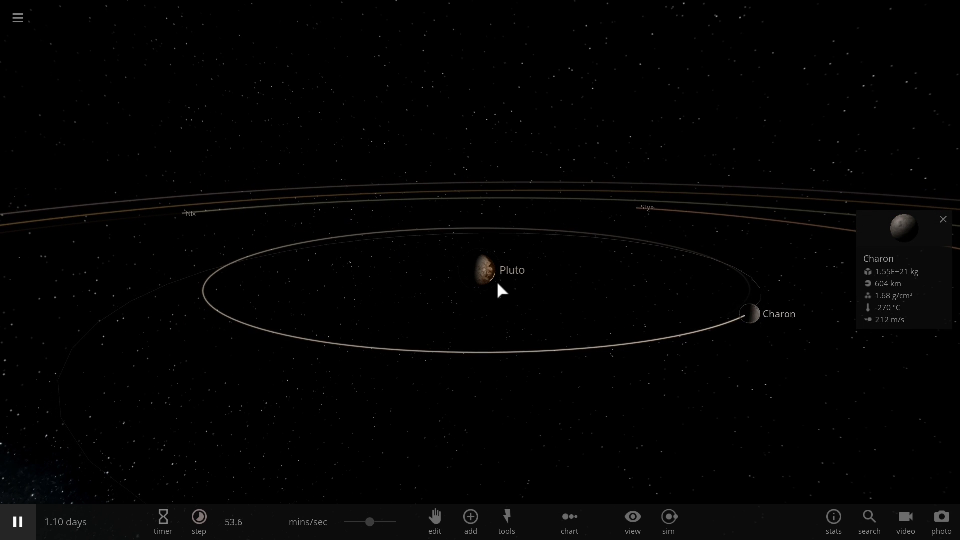
{"action": "left_click", "coordinate": [480, 270]}
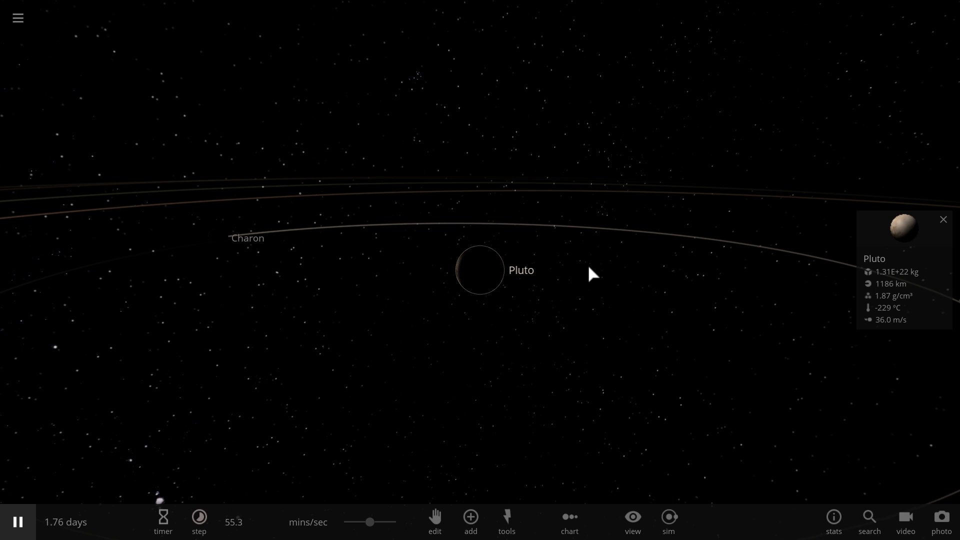
{"action": "mouse_move", "coordinate": [571, 274]}
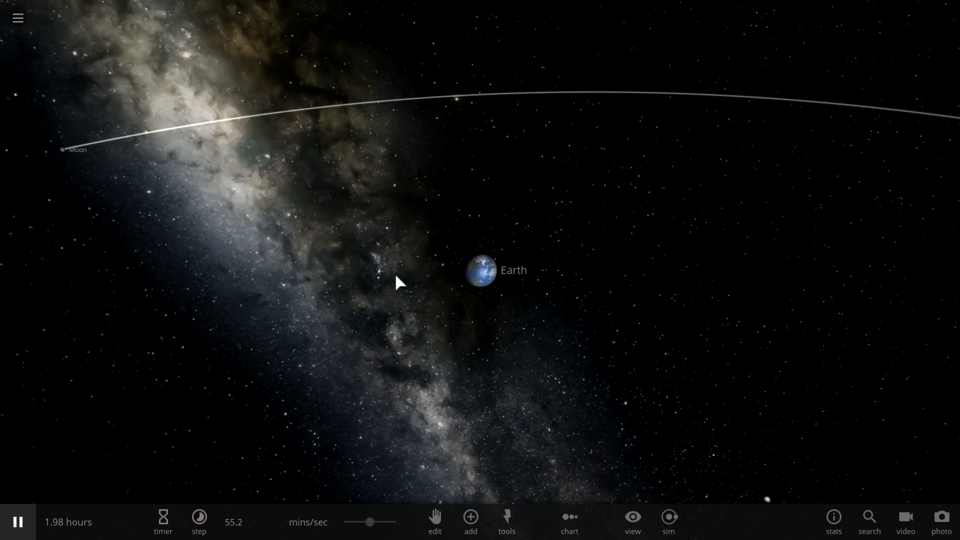
- Show Earth's mass as 5.97E+24 kg in its properties, then close them
{"action": "left_click", "coordinate": [77, 149]}
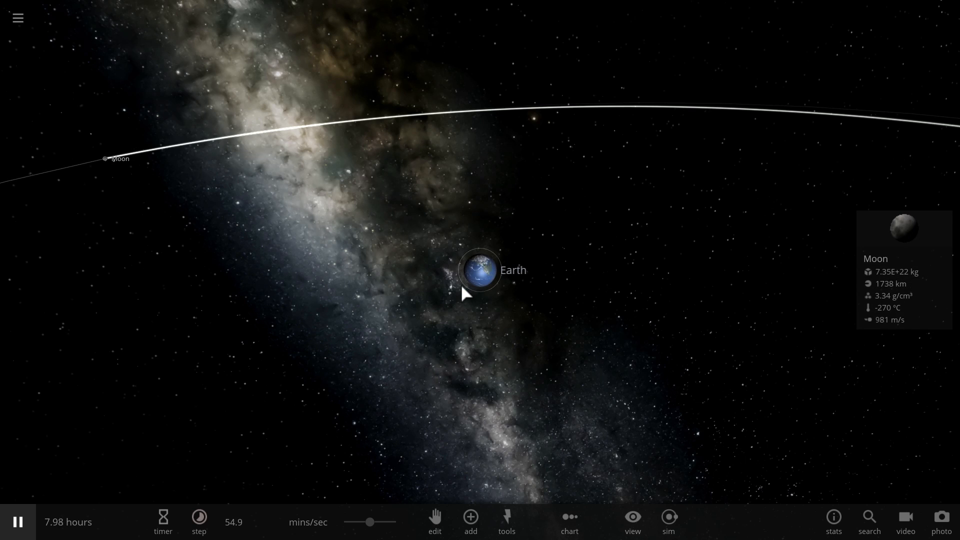
{"action": "left_click", "coordinate": [481, 271]}
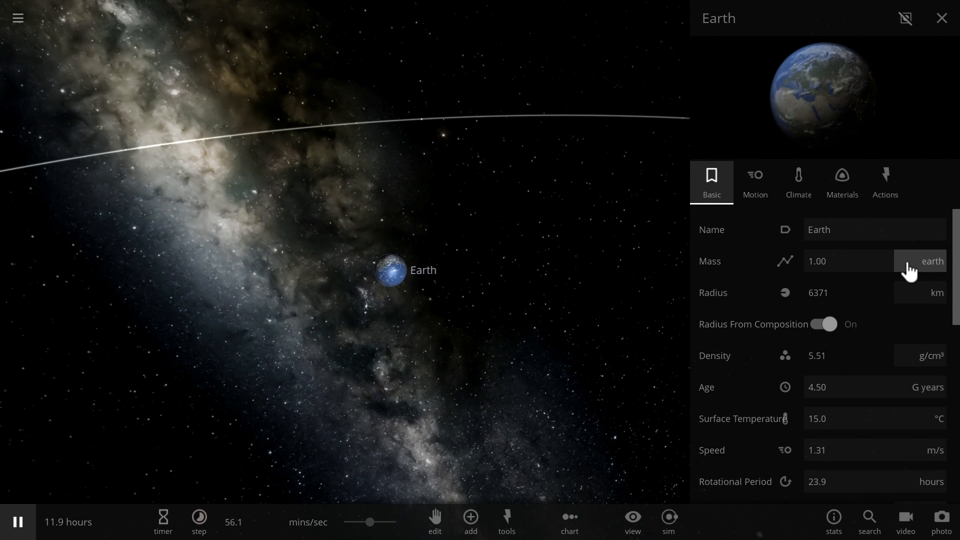
{"action": "left_click", "coordinate": [931, 261]}
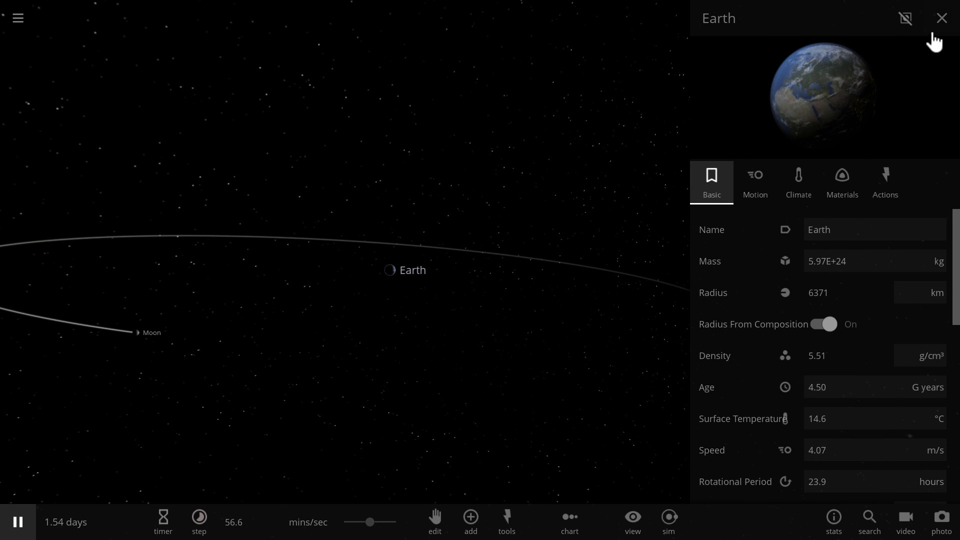
{"action": "left_click", "coordinate": [942, 18]}
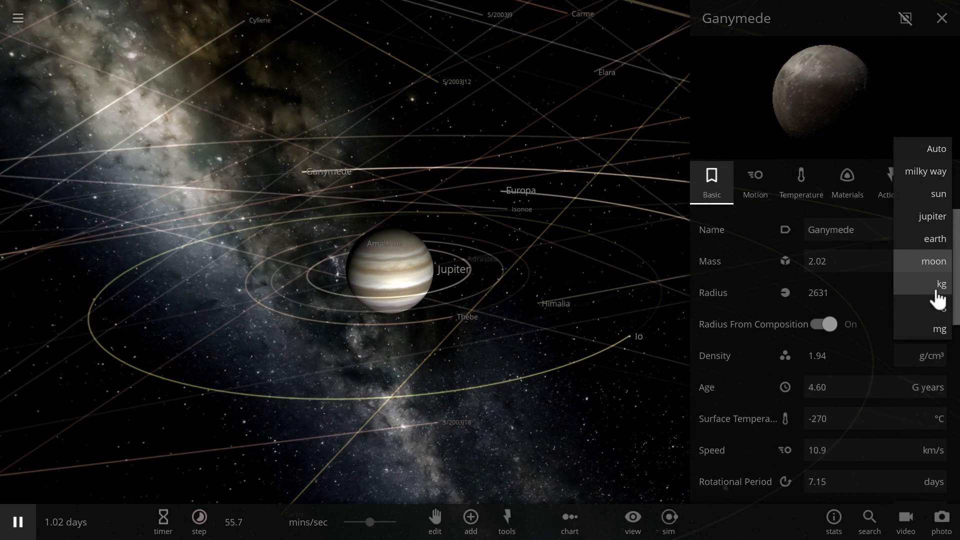
- Show Ganymede's mass in kilograms, then close the Jupiter system details
{"action": "left_click", "coordinate": [940, 283]}
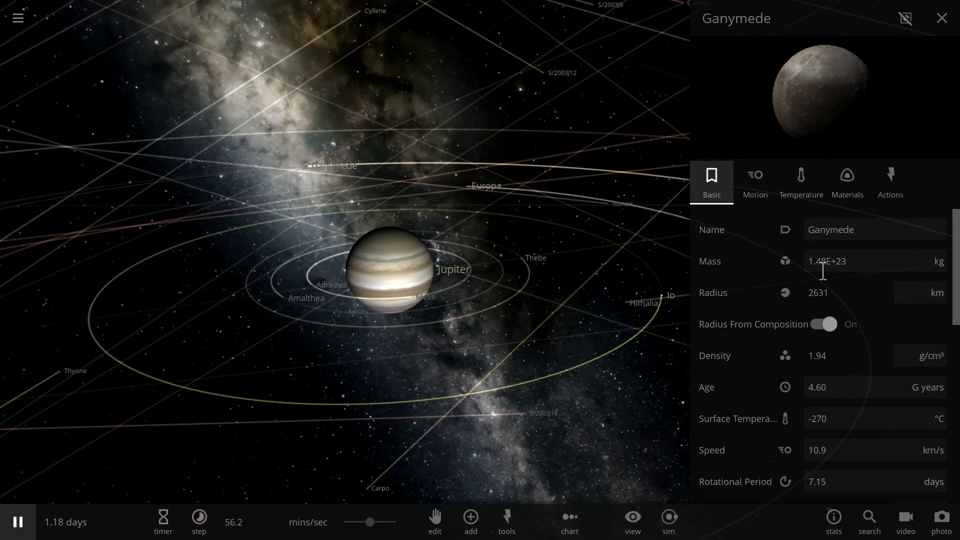
{"action": "left_click", "coordinate": [388, 269]}
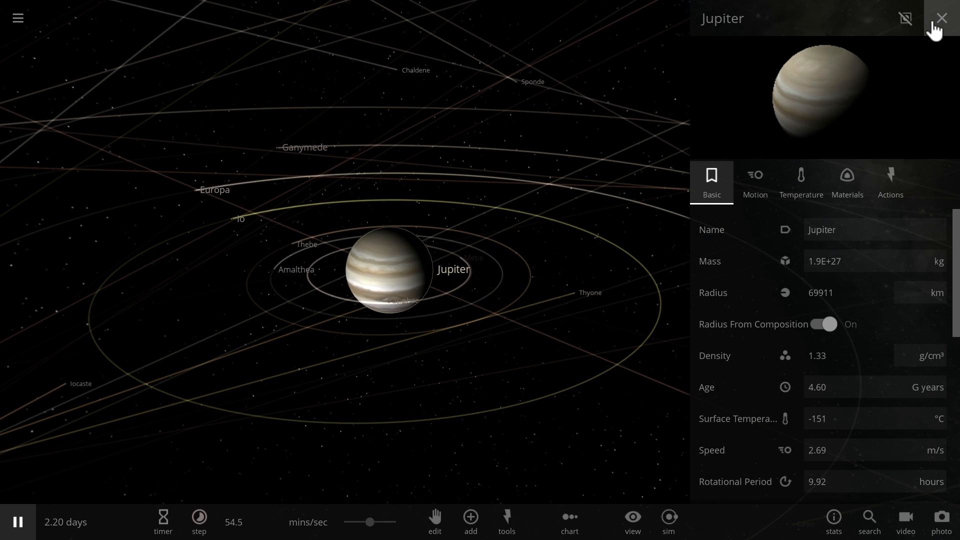
{"action": "left_click", "coordinate": [941, 18]}
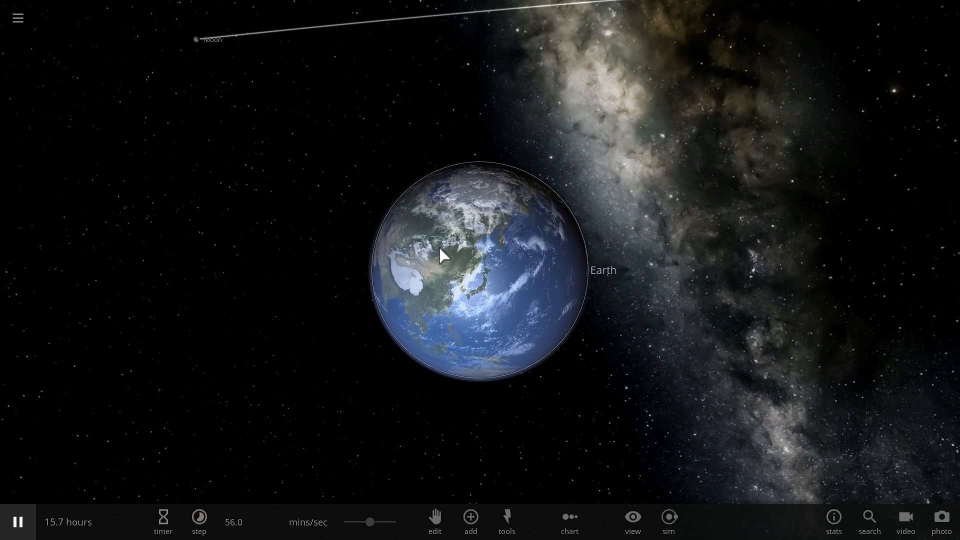
- Create the Earth–Moon barycenter, select it inside Earth, then close its details
{"action": "scroll", "scroll_direction": "down", "scroll_amount": 3}
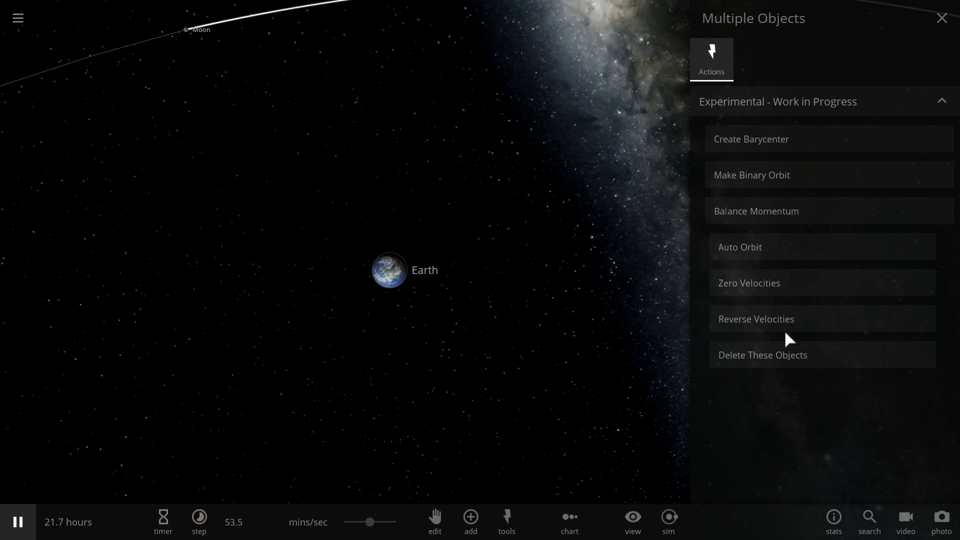
{"action": "left_click", "coordinate": [751, 139]}
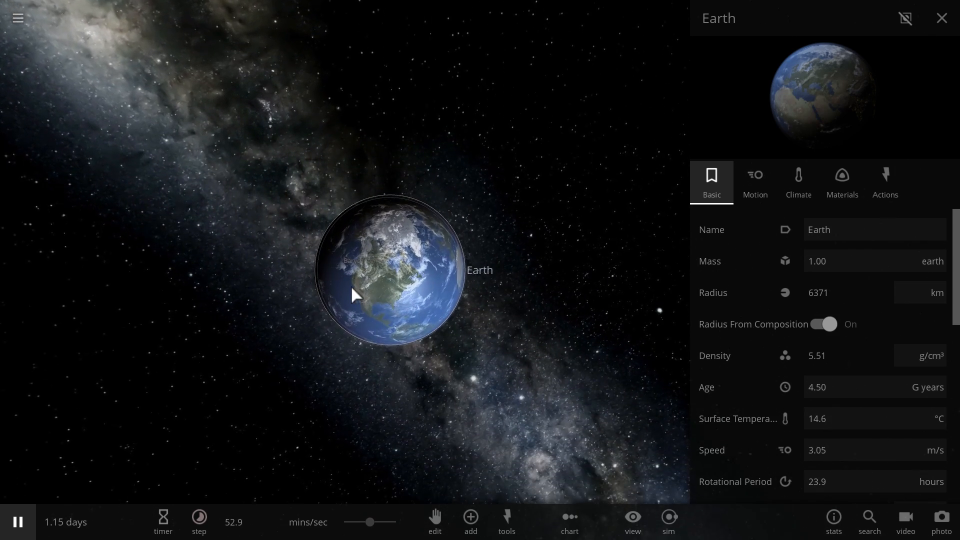
{"action": "left_click", "coordinate": [355, 261]}
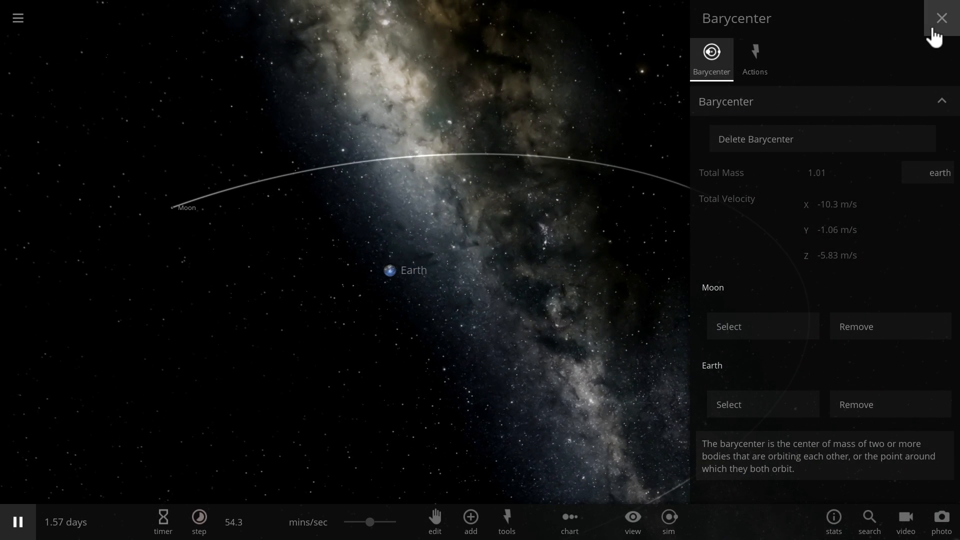
{"action": "left_click", "coordinate": [941, 18]}
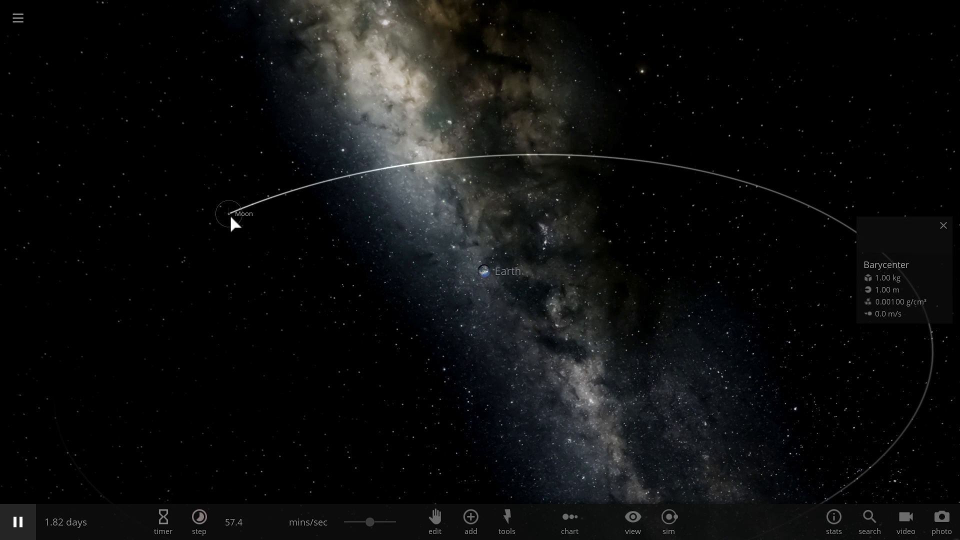
- Raise the Moon's semi-major axis to about 867,081 km in its Motion properties
{"action": "left_click", "coordinate": [228, 213]}
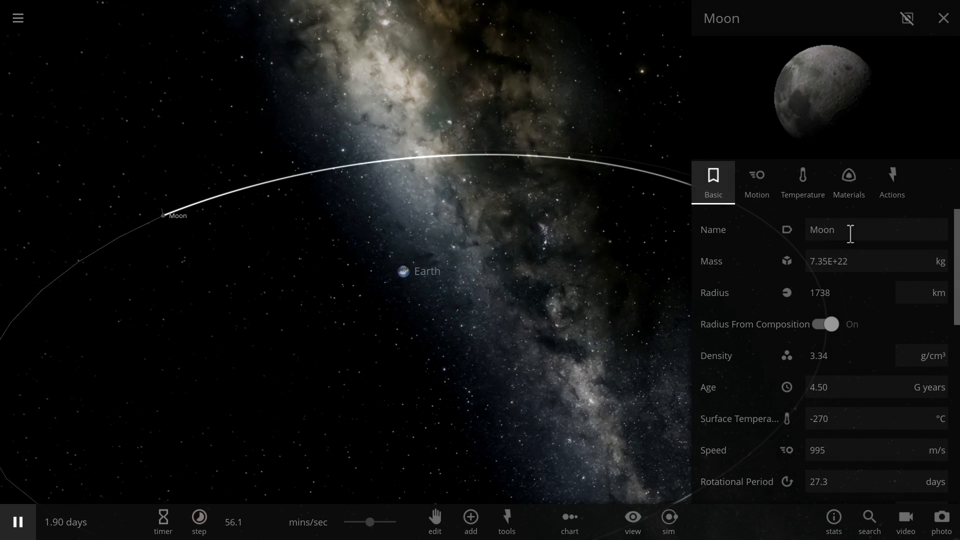
{"action": "left_click", "coordinate": [756, 181]}
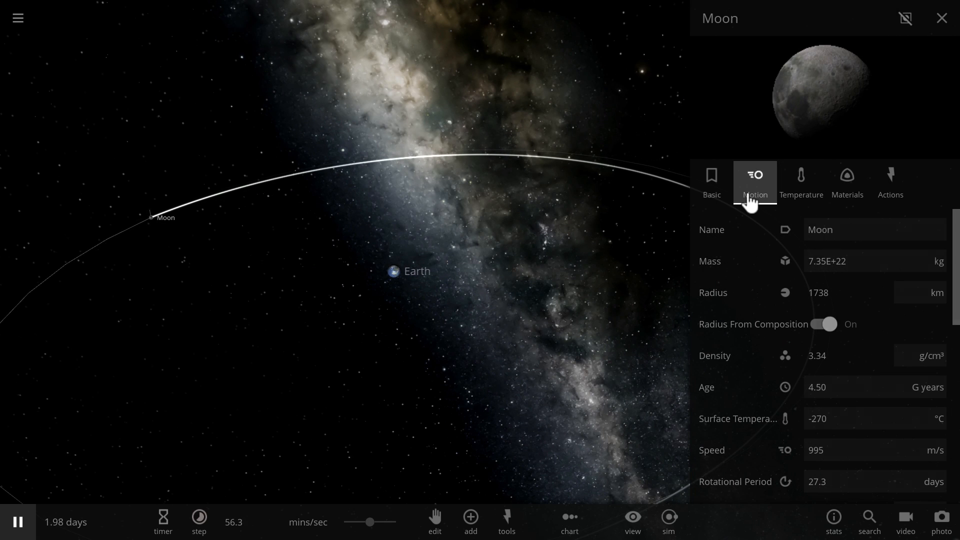
{"action": "left_click", "coordinate": [753, 182]}
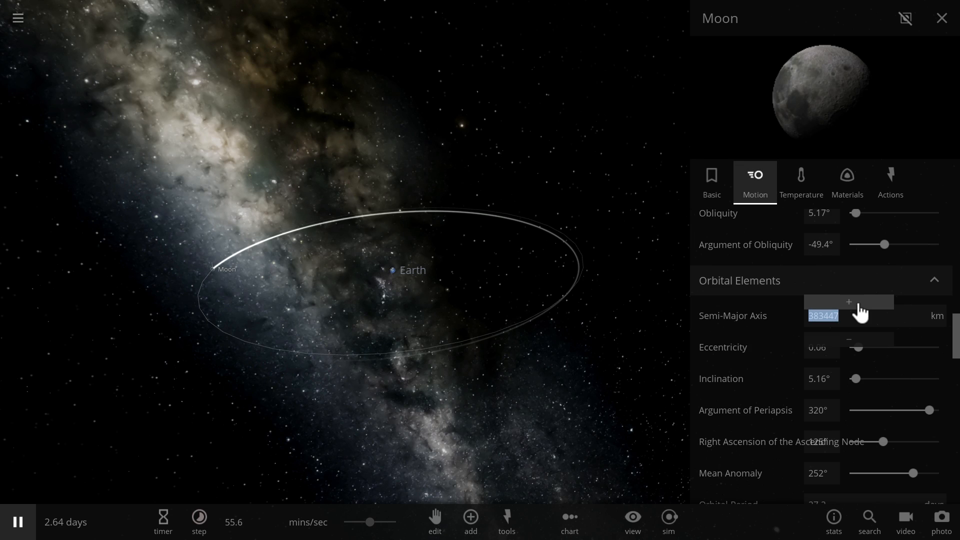
{"action": "left_click", "coordinate": [849, 302]}
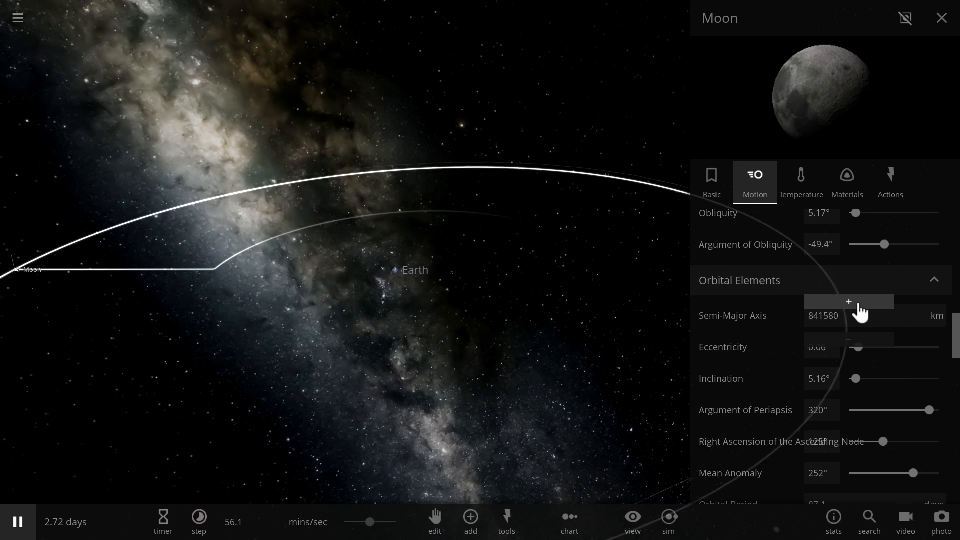
{"action": "left_click", "coordinate": [848, 302]}
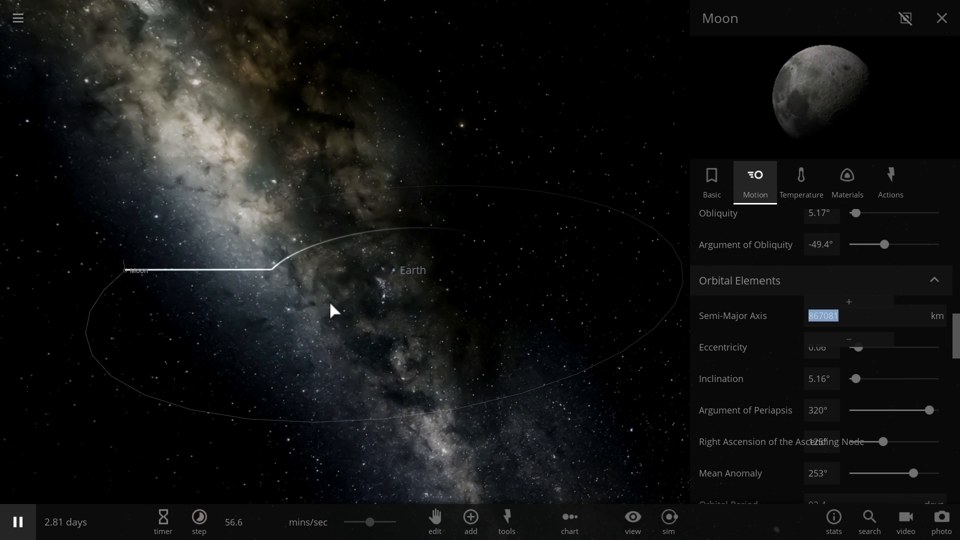
{"action": "mouse_move", "coordinate": [397, 283]}
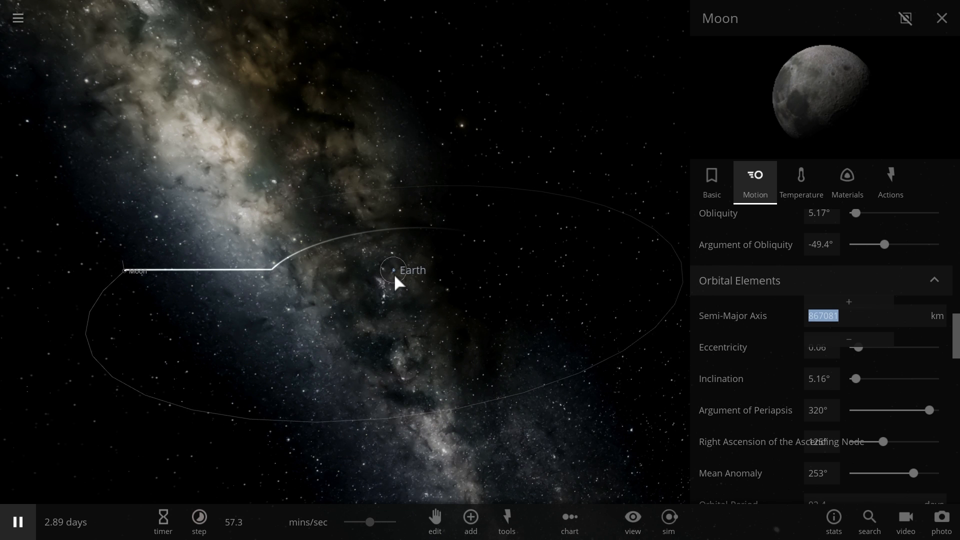
{"action": "left_click", "coordinate": [411, 270]}
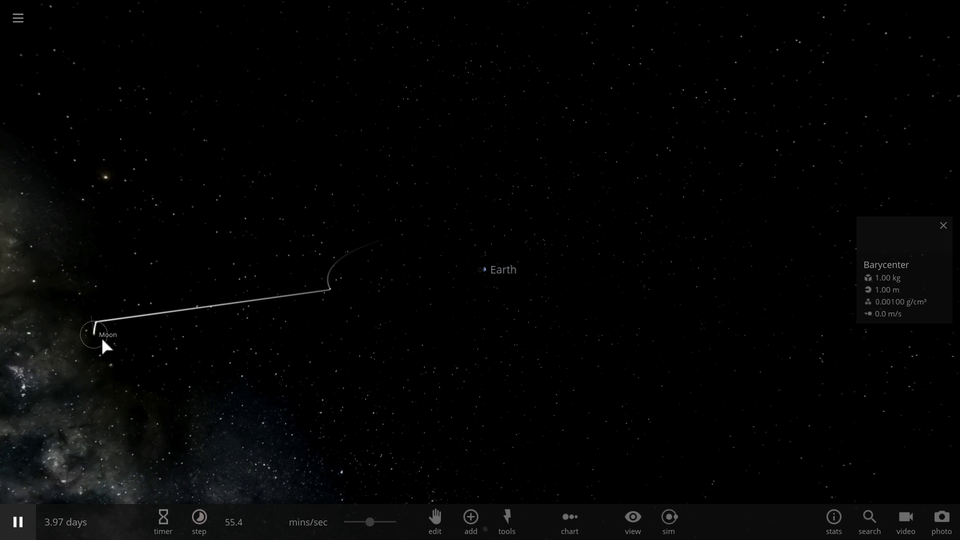
- View Earth up close with the barycenter and the Moon's trail streaking past
{"action": "left_click", "coordinate": [93, 334]}
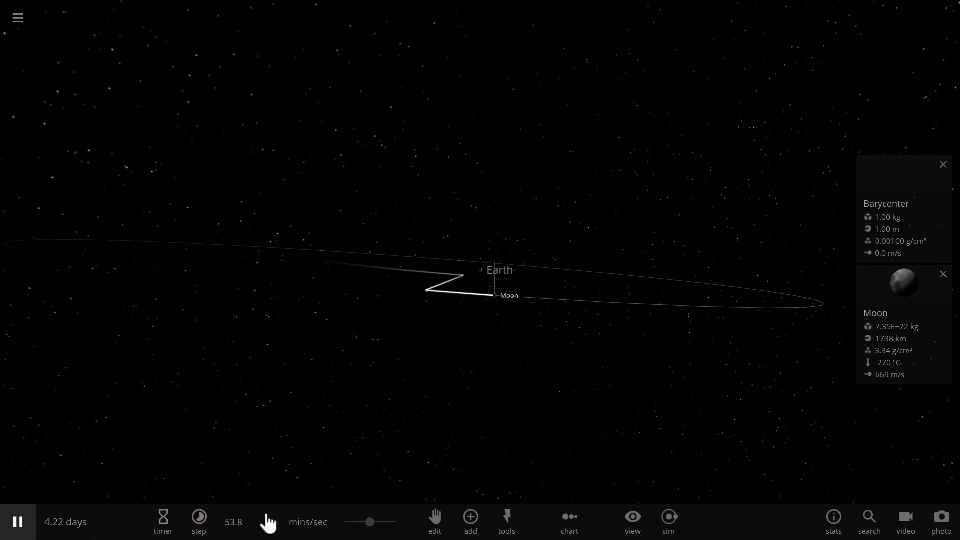
{"action": "left_click_drag", "start_coordinate": [370, 522], "coordinate": [392, 522]}
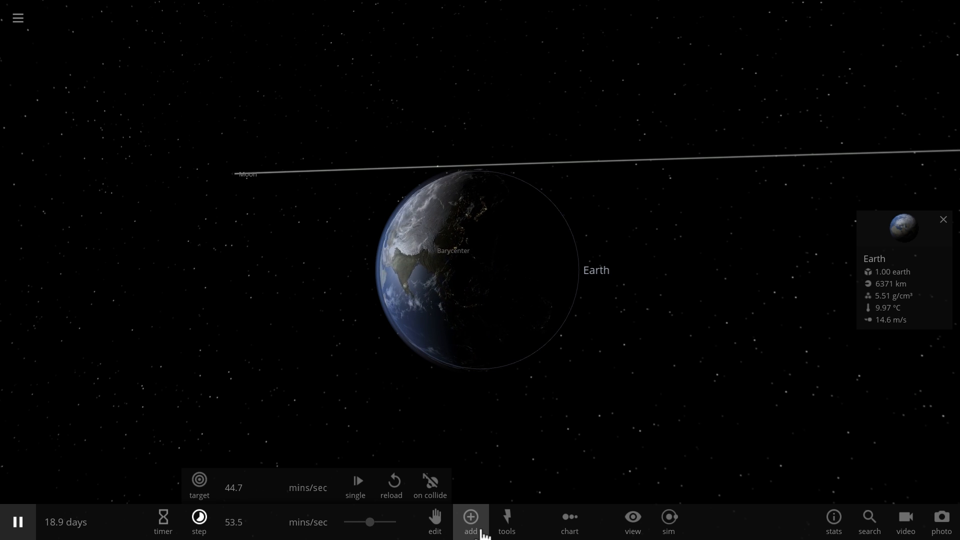
{"action": "left_click", "coordinate": [506, 520]}
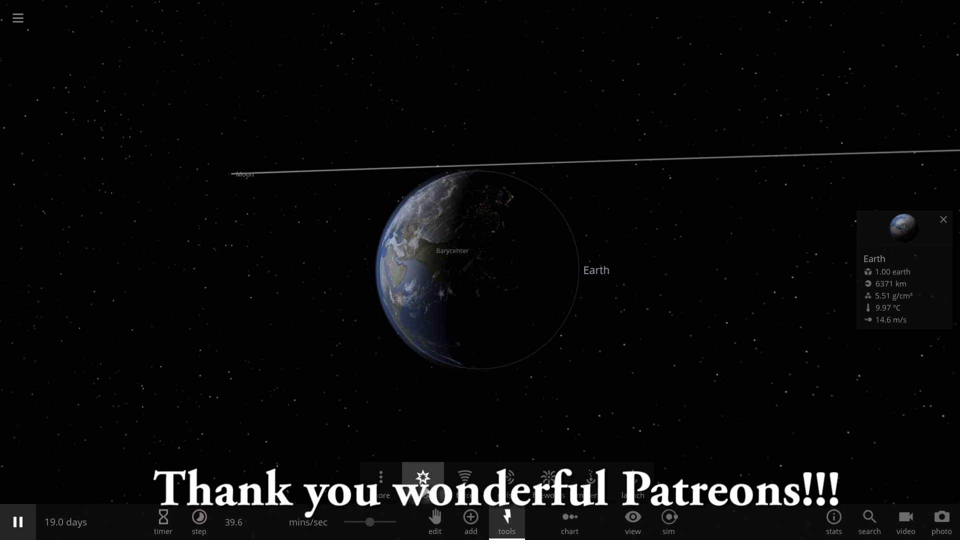